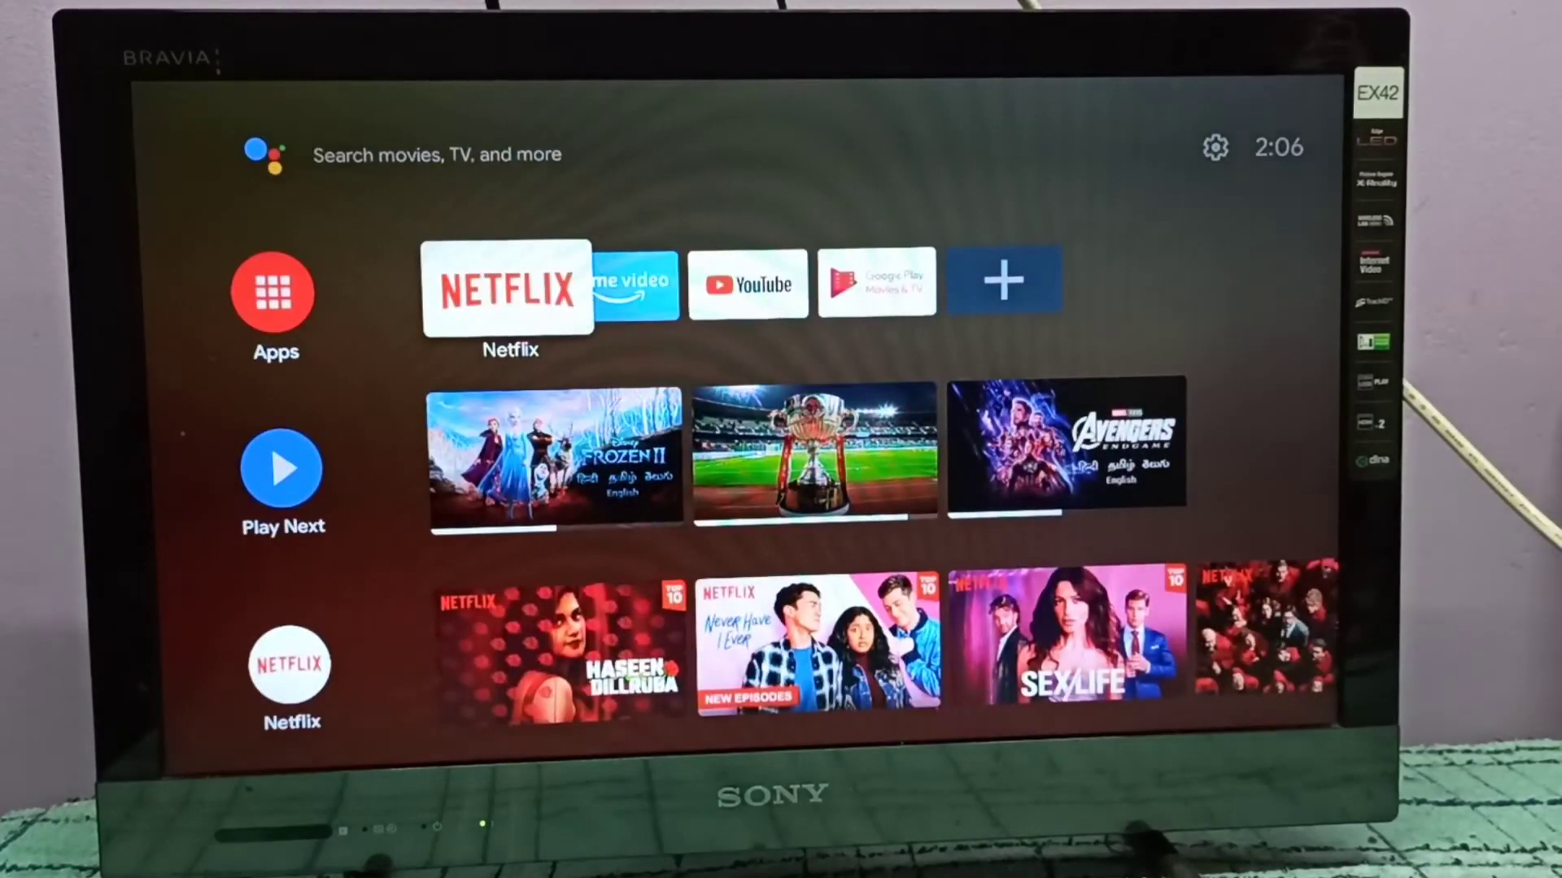
Step: Move to the gear icon at the top right of the home screen and open Settings
{"action": "left_click", "coordinate": [274, 156]}
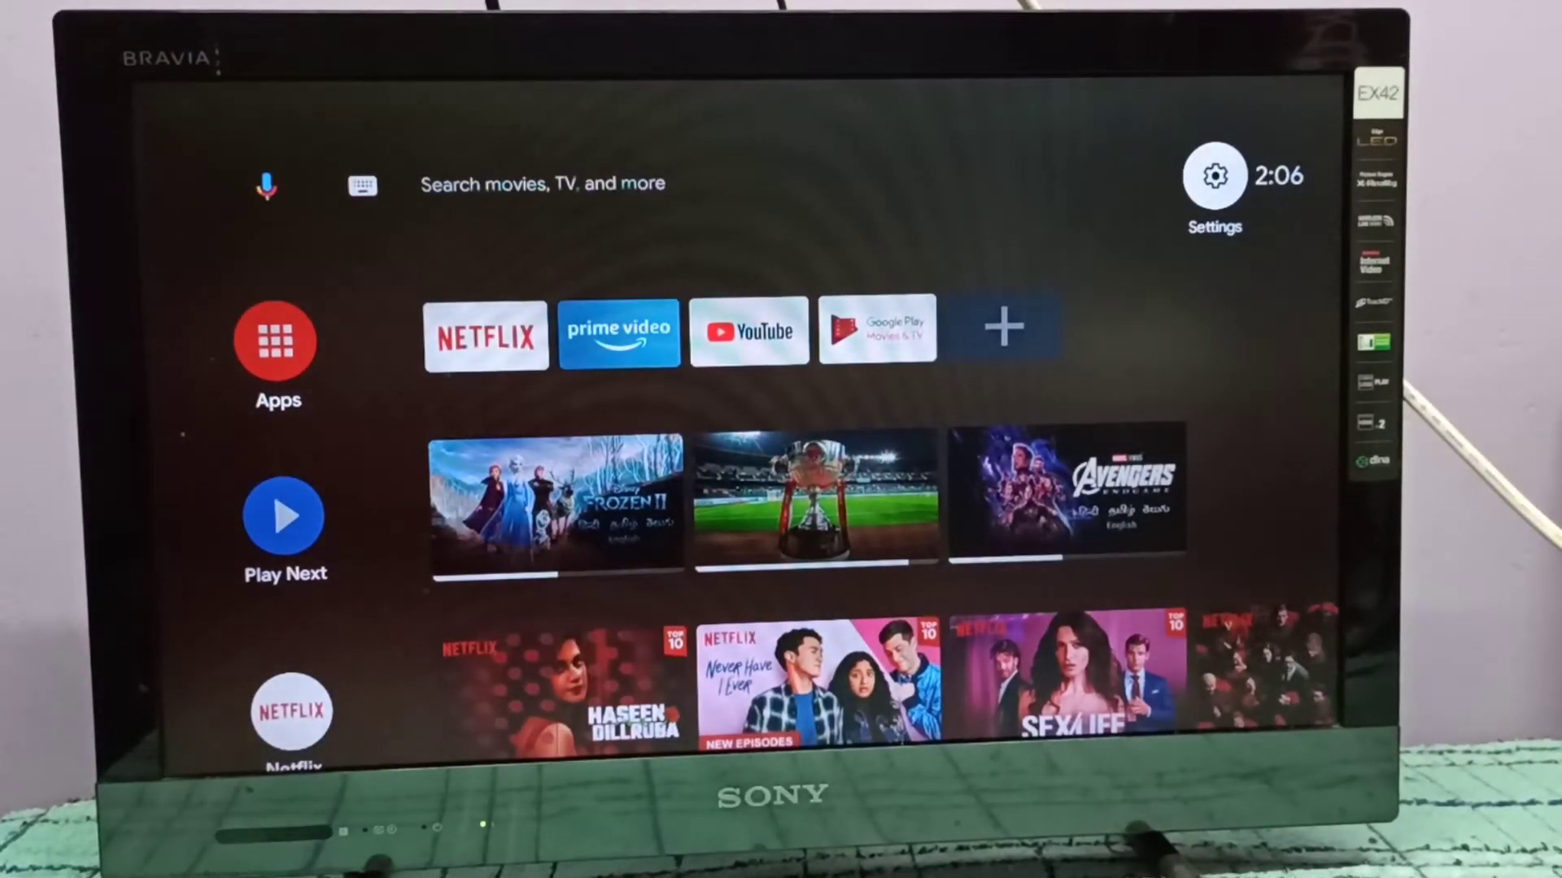
{"action": "left_click", "coordinate": [1214, 177]}
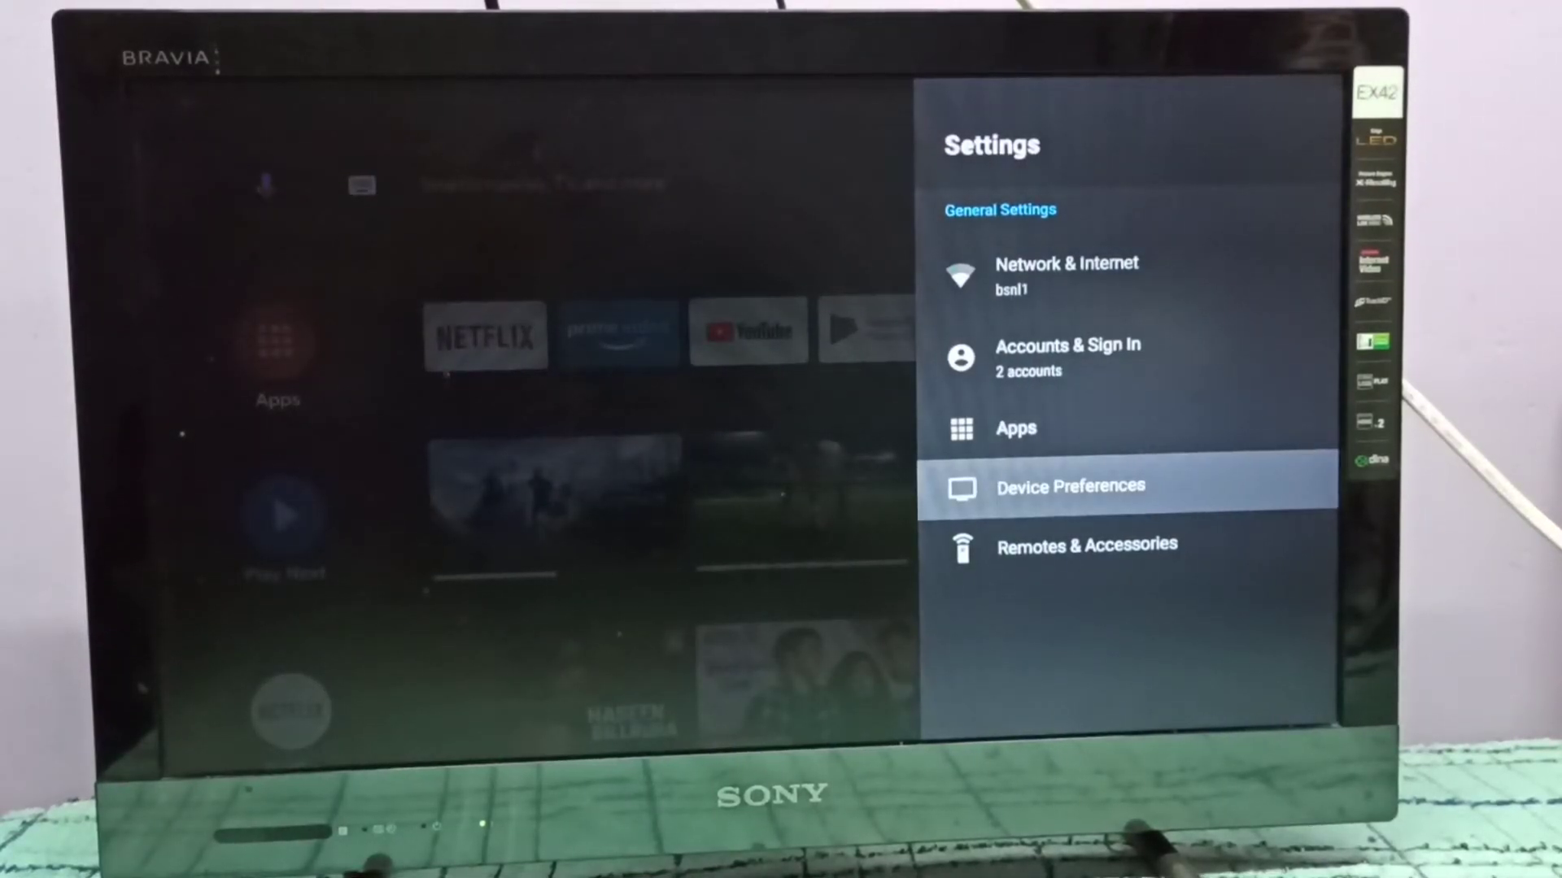
Step: Go into Device Preferences, then Security & restrictions
{"action": "left_click", "coordinate": [1069, 486]}
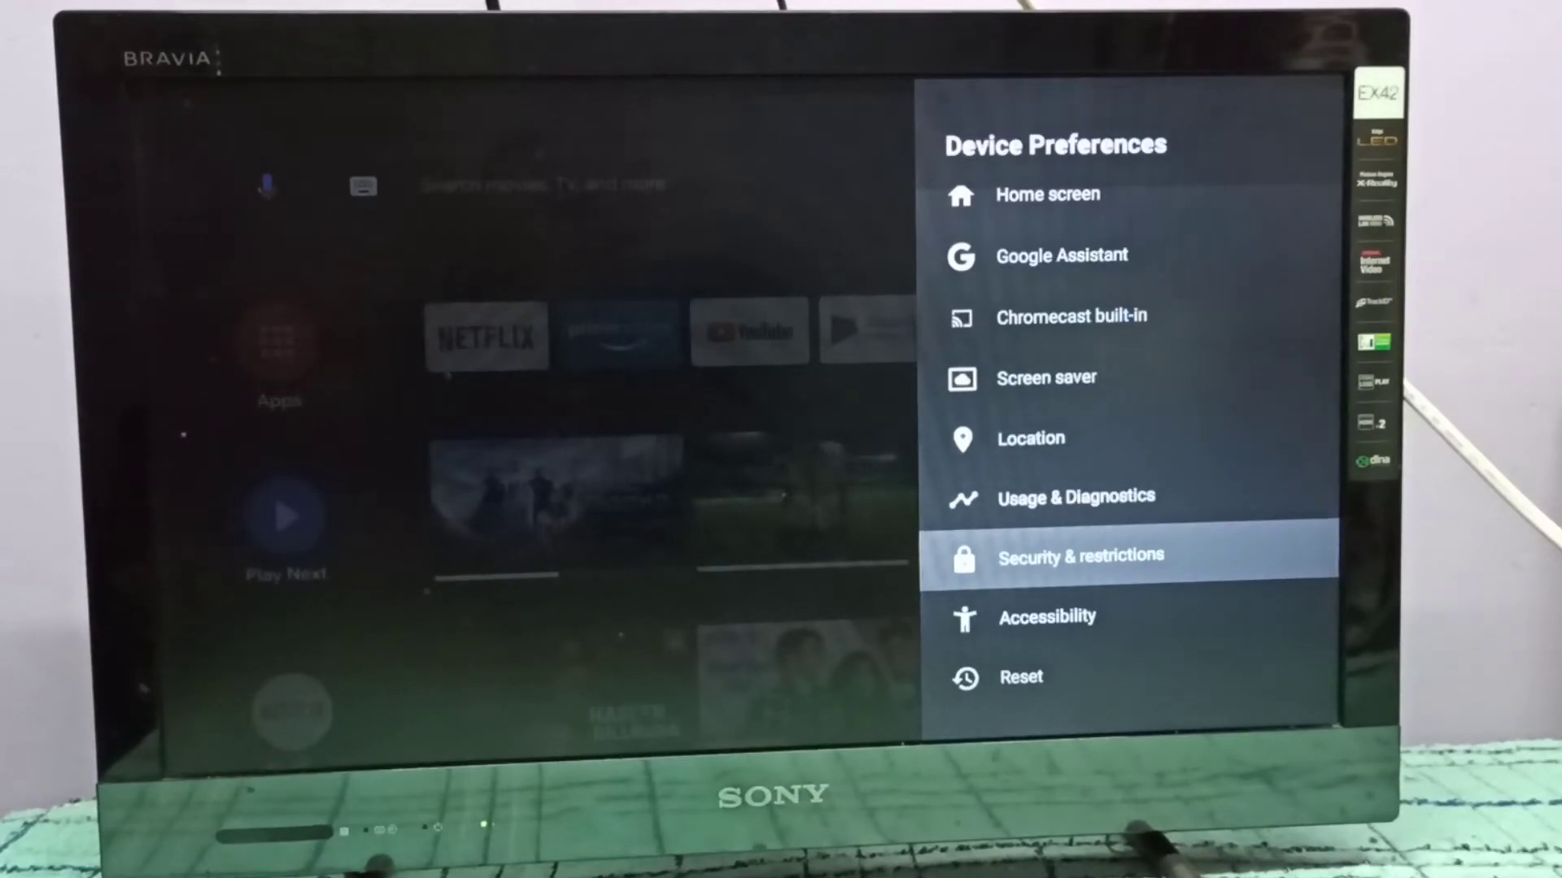
{"action": "left_click", "coordinate": [1080, 555]}
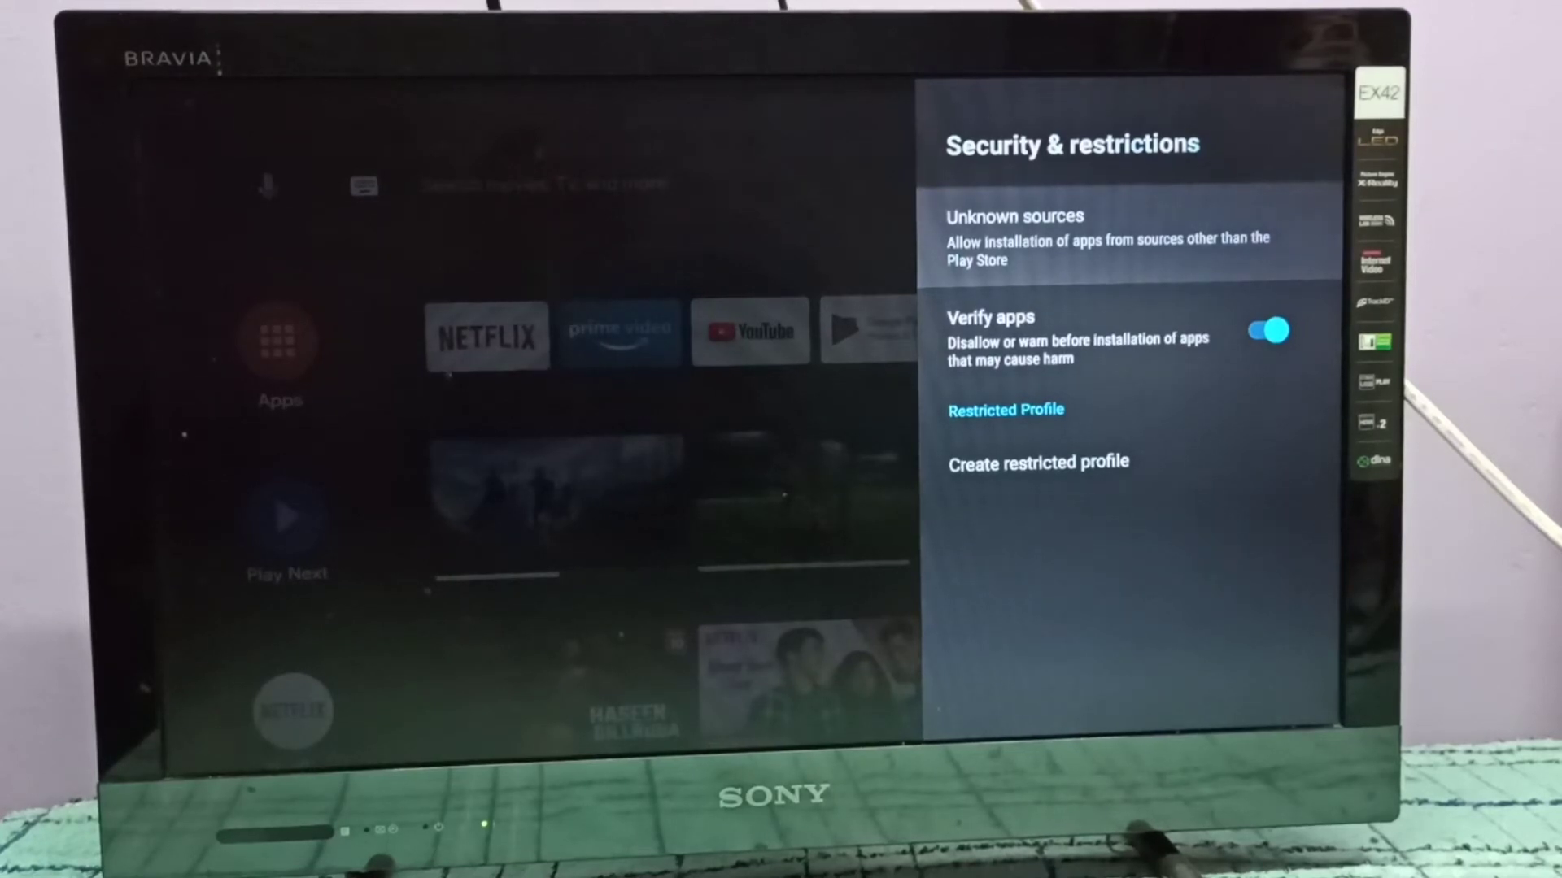
Step: Open Unknown sources and scroll through the per-app install permissions list
{"action": "left_click", "coordinate": [1014, 238]}
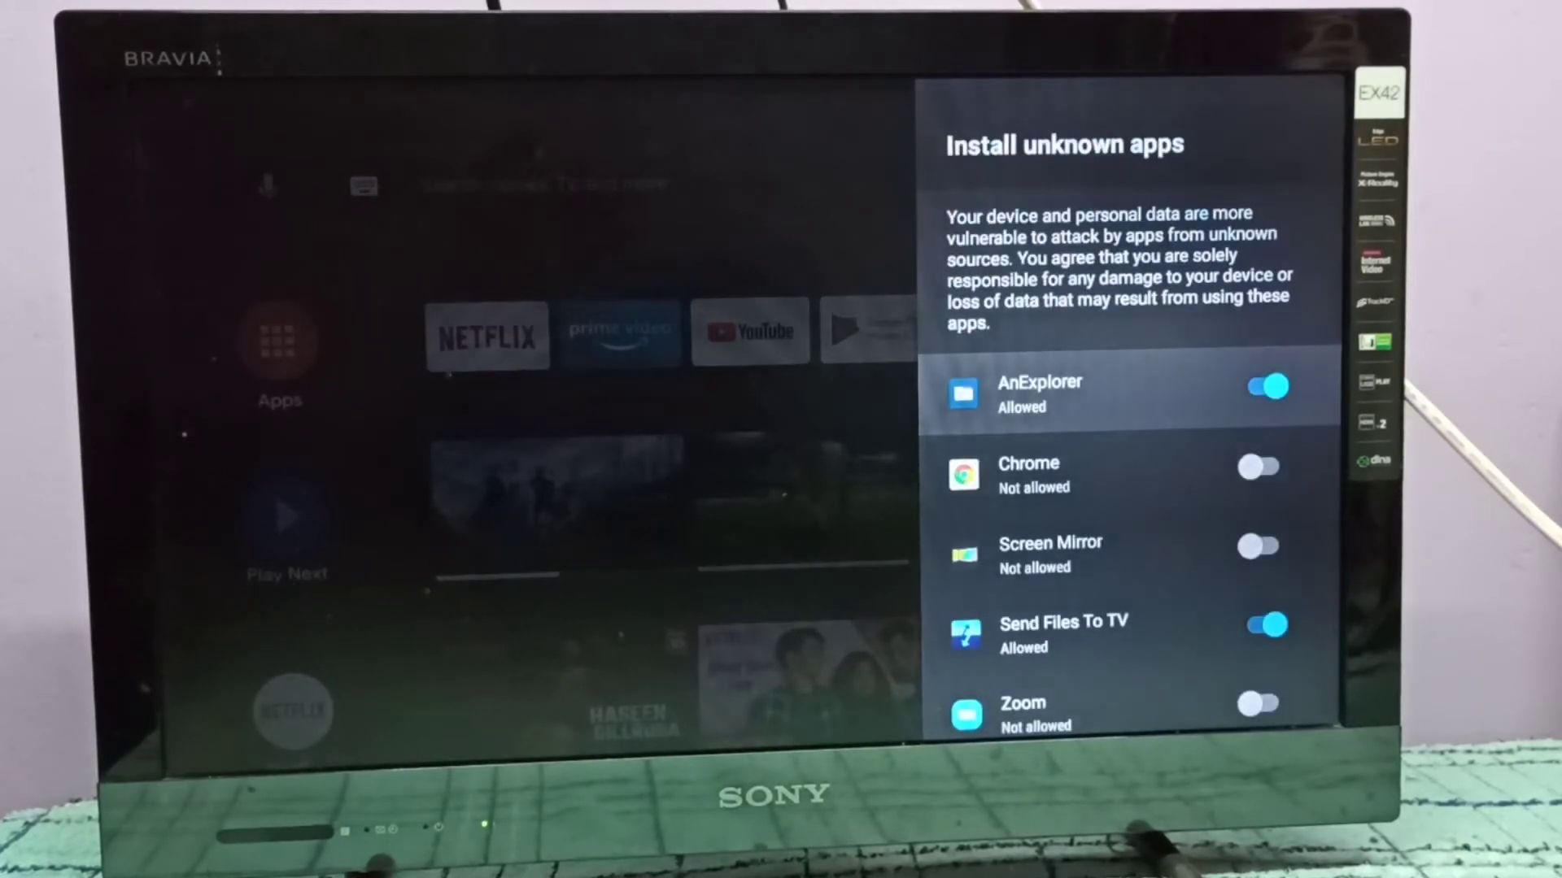
{"action": "scroll", "scroll_direction": "down", "scroll_amount": 3}
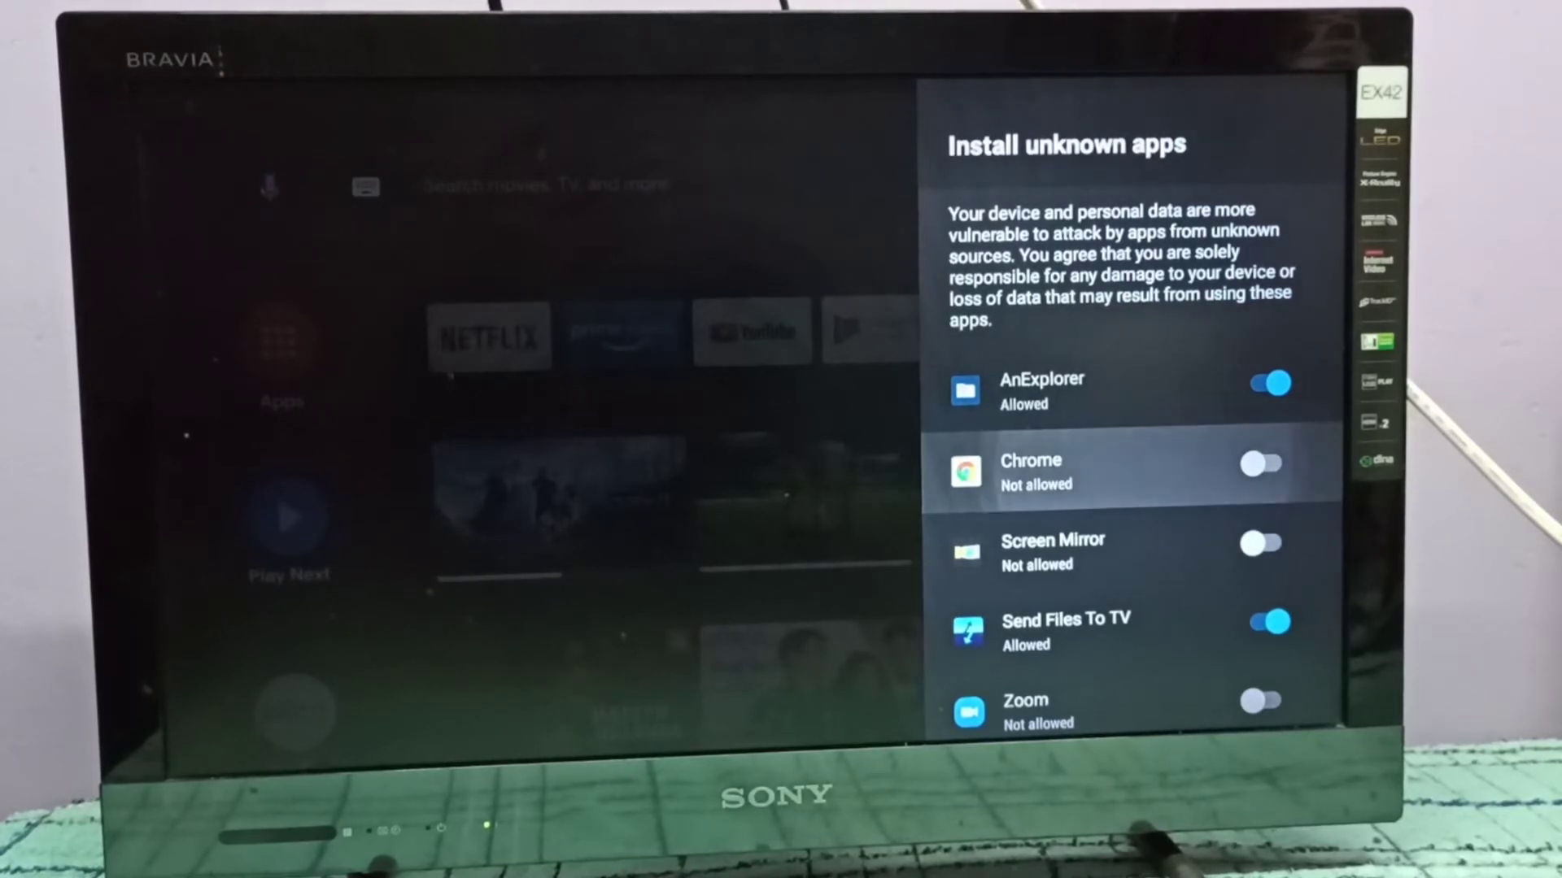
Step: Turn on Chrome's install permission, and switch AnExplorer off and back on
{"action": "left_click", "coordinate": [1260, 463]}
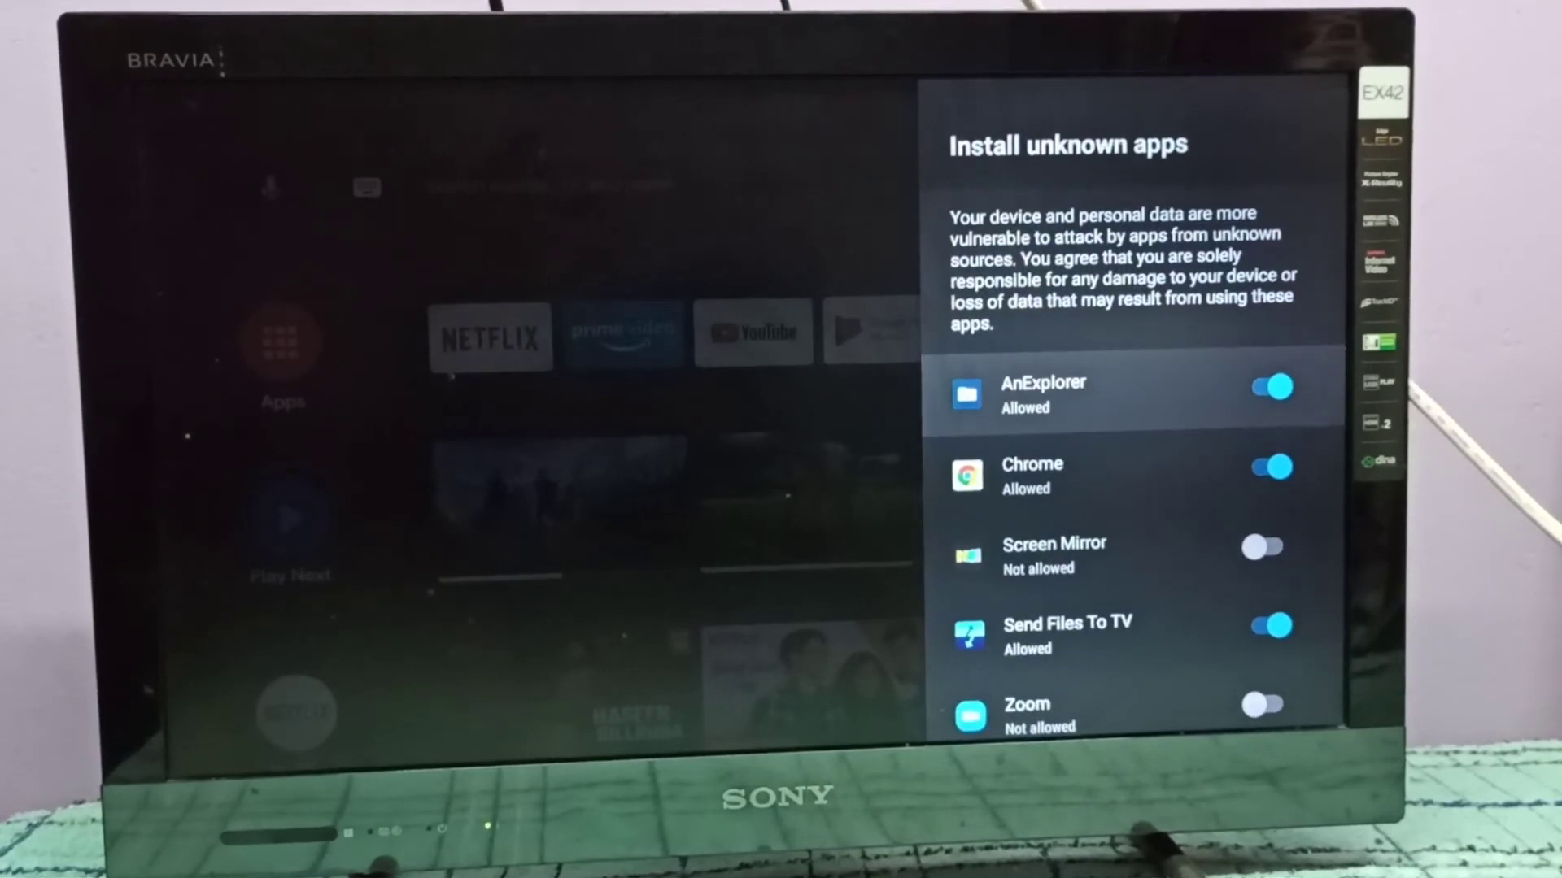
{"action": "left_click", "coordinate": [1267, 387]}
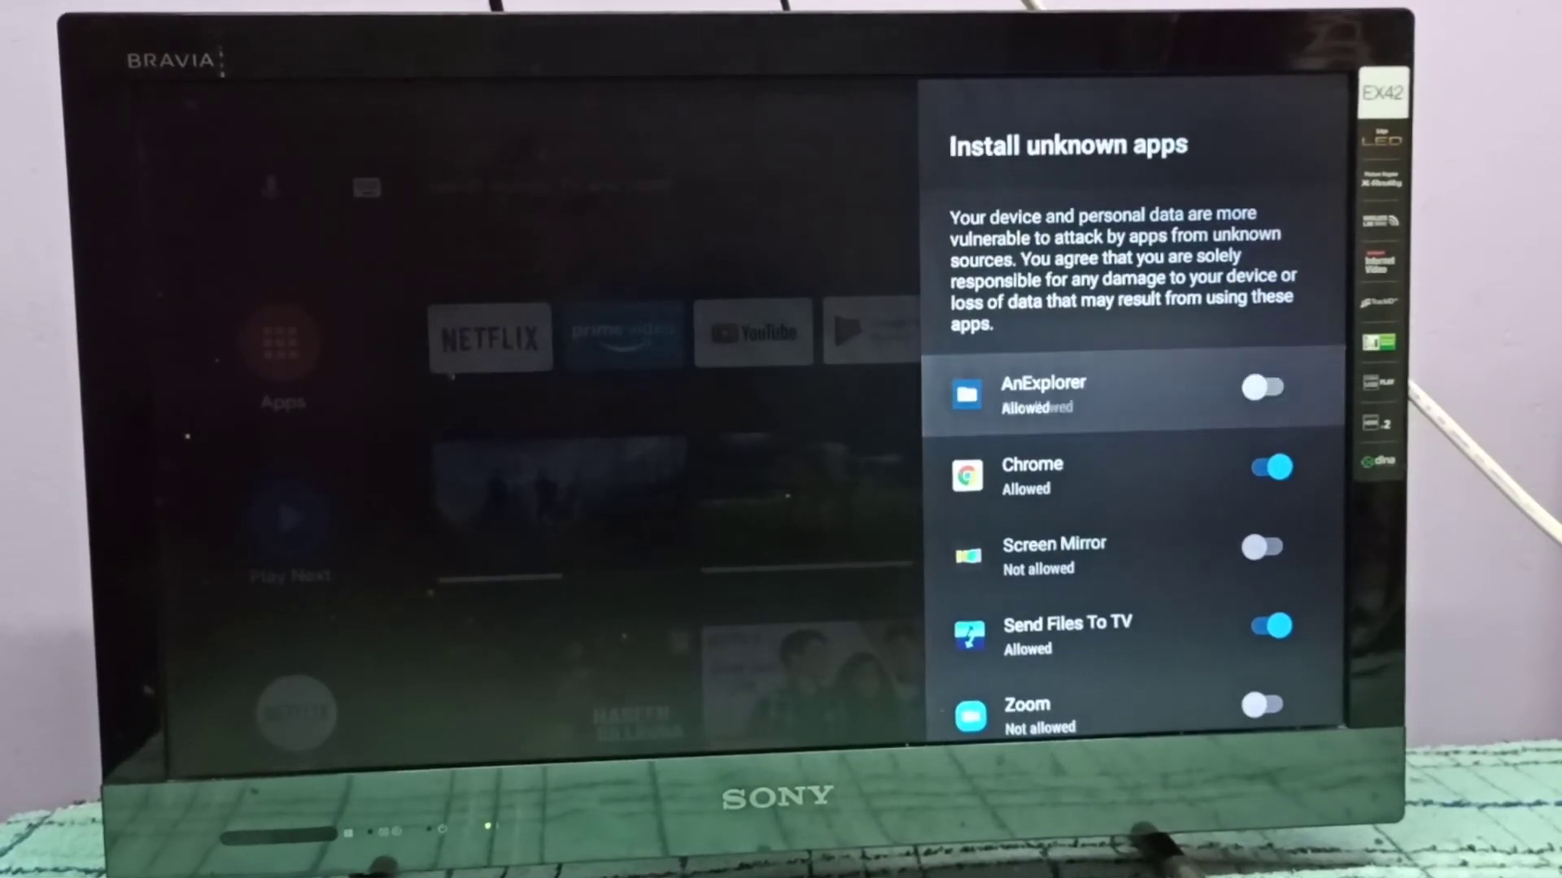
{"action": "left_click", "coordinate": [1263, 388]}
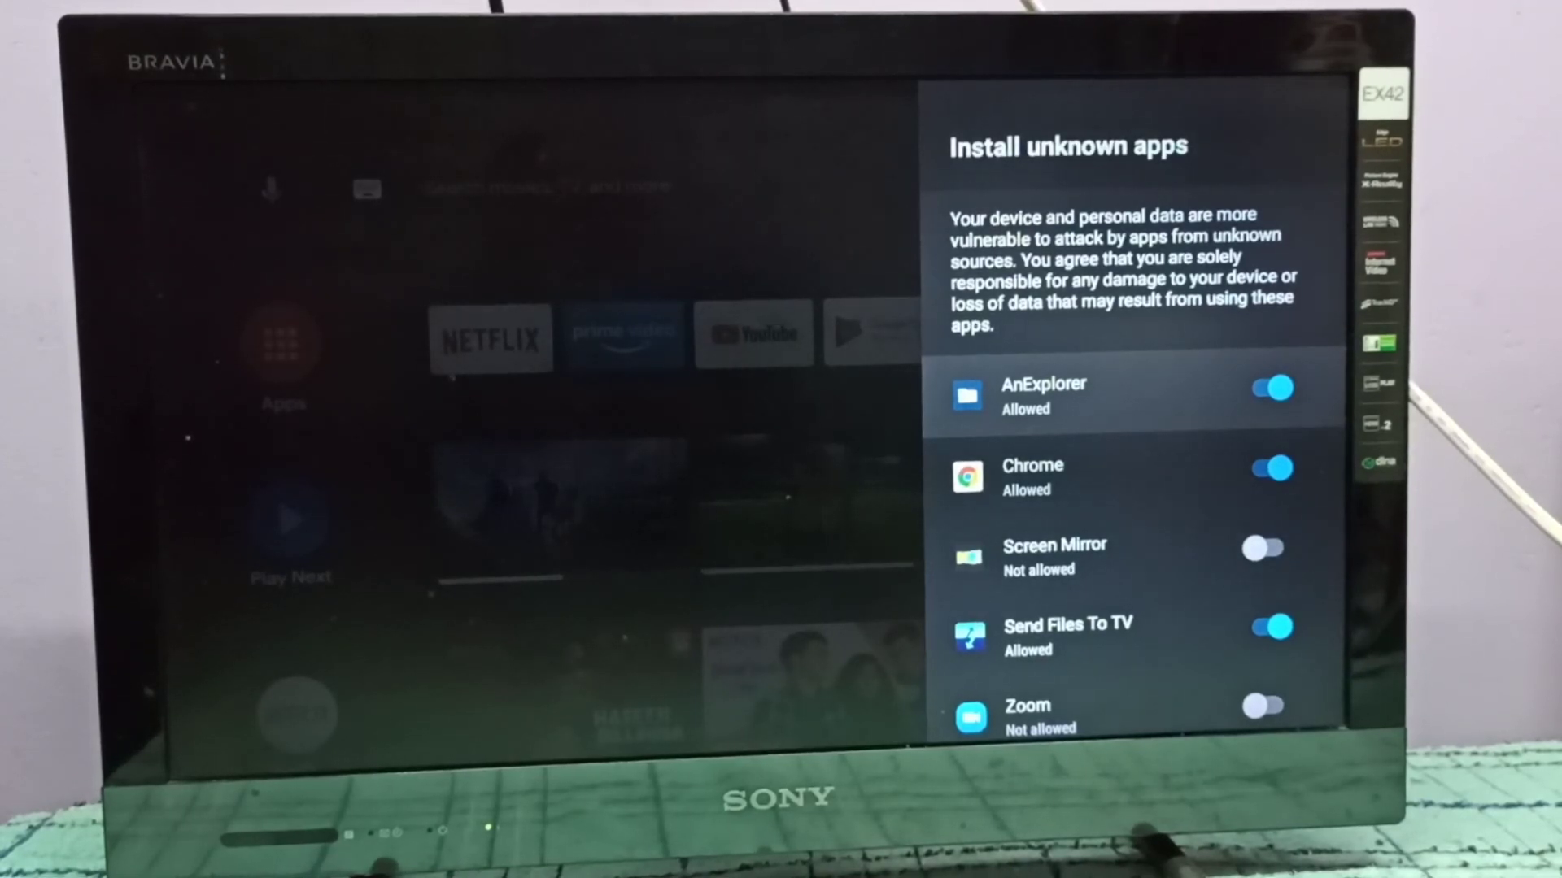
Step: Switch off the install-unknown-apps toggles for AnExplorer and Chrome
{"action": "left_click", "coordinate": [1270, 389]}
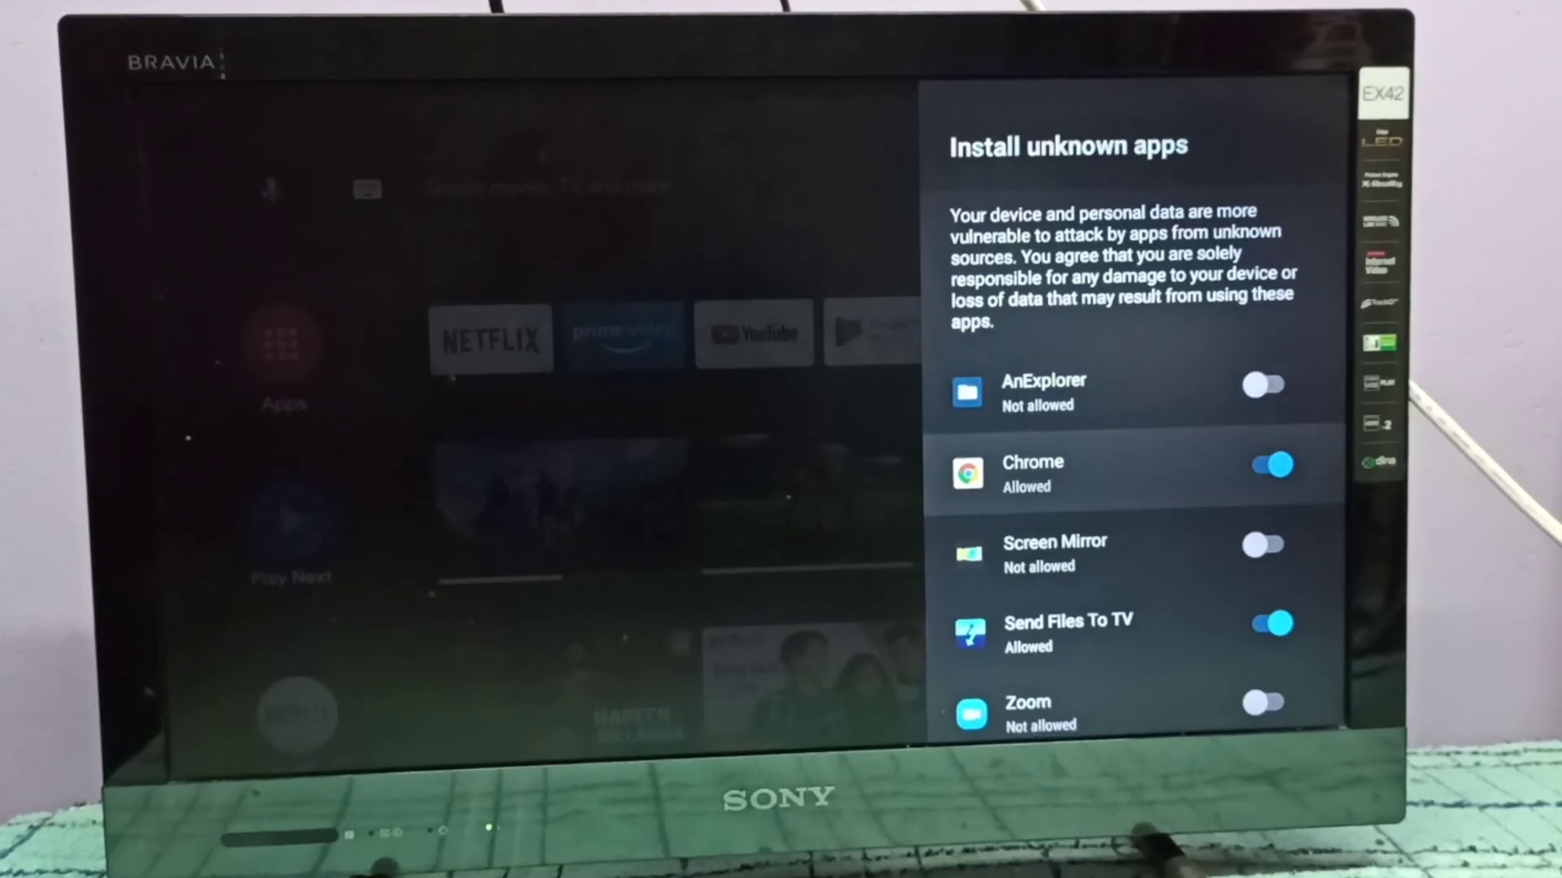
{"action": "left_click", "coordinate": [1263, 464]}
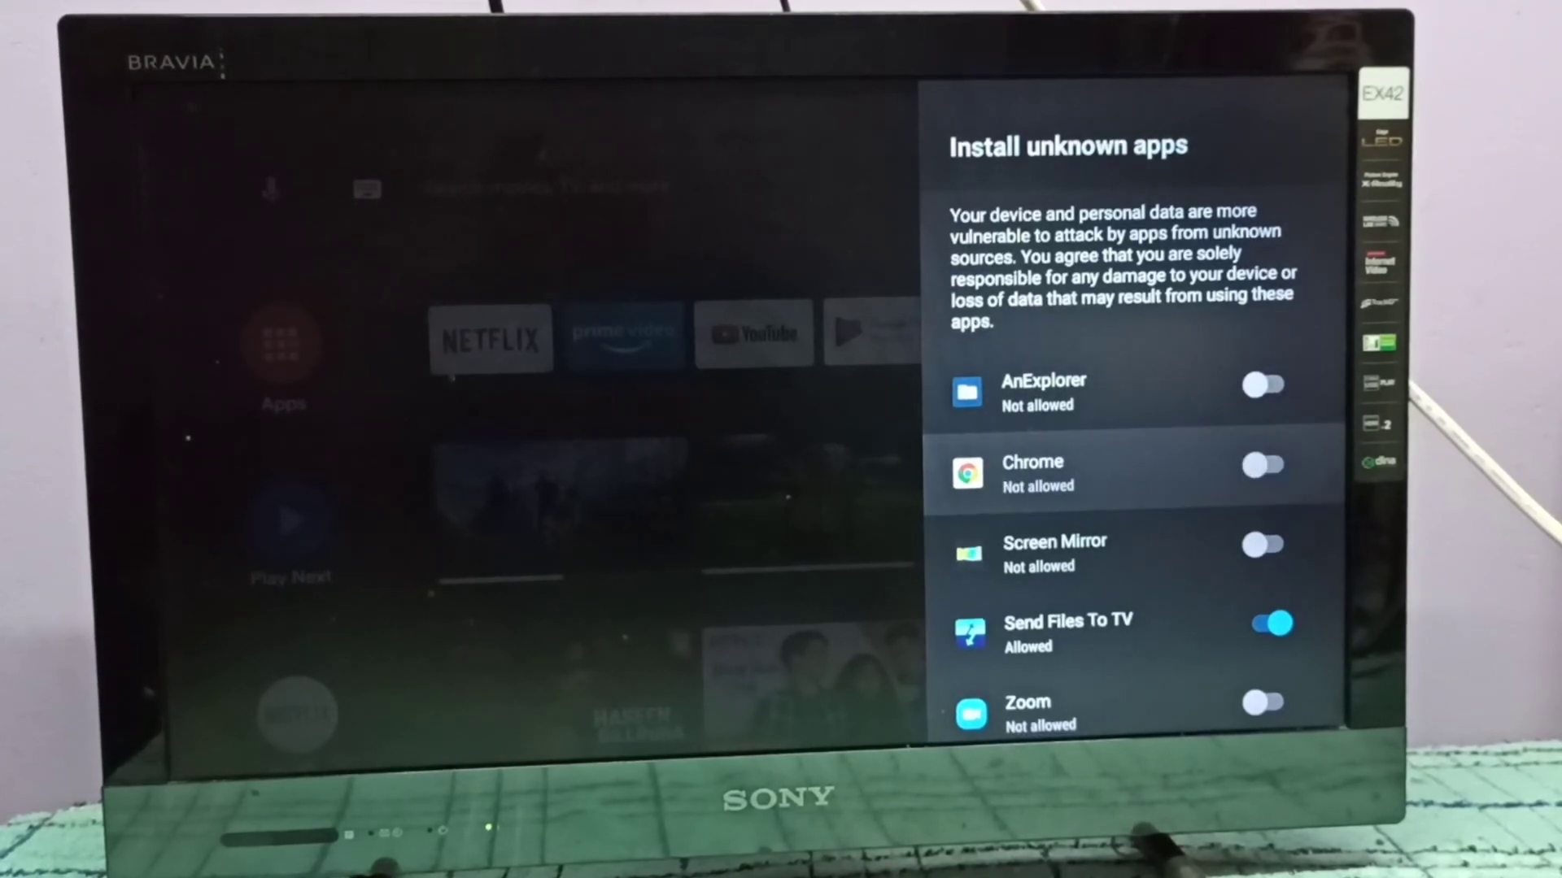